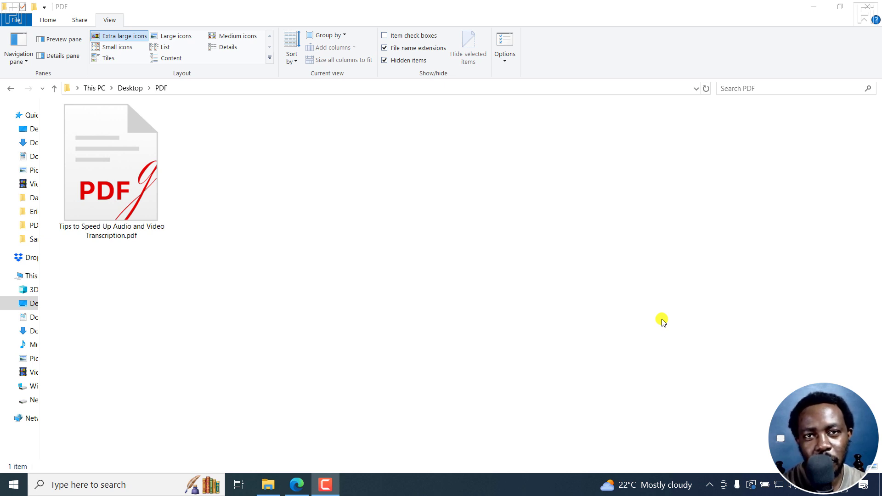
mouse_move(205, 259)
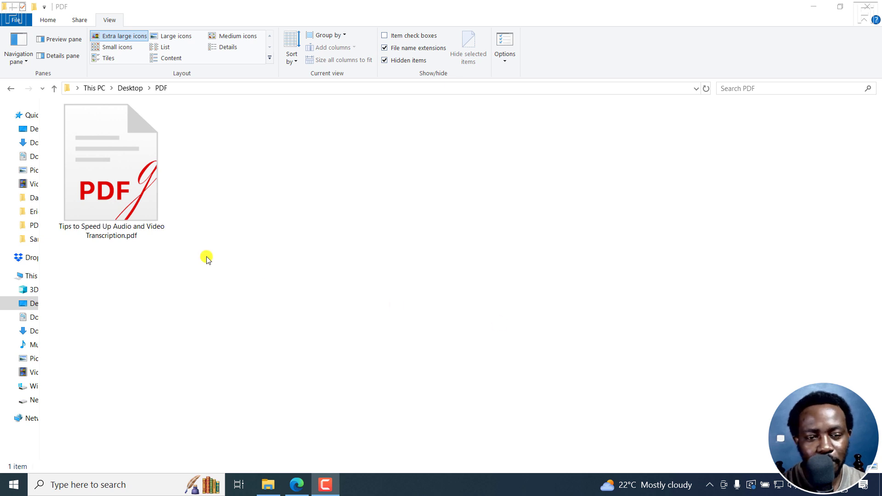
Step: Check Windows (64-bit) on the LibreOffice 25.2.5 download page, then launch LibreOffice Draw from Windows Search
click(110, 160)
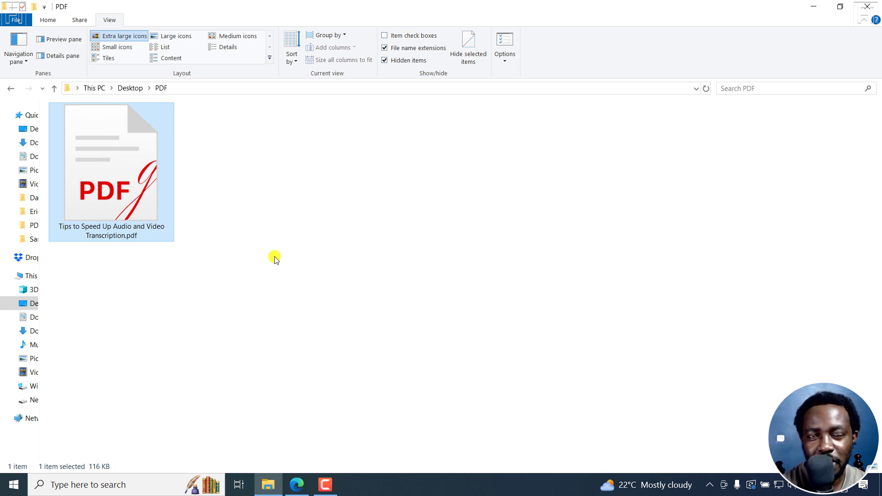
mouse_move(186, 209)
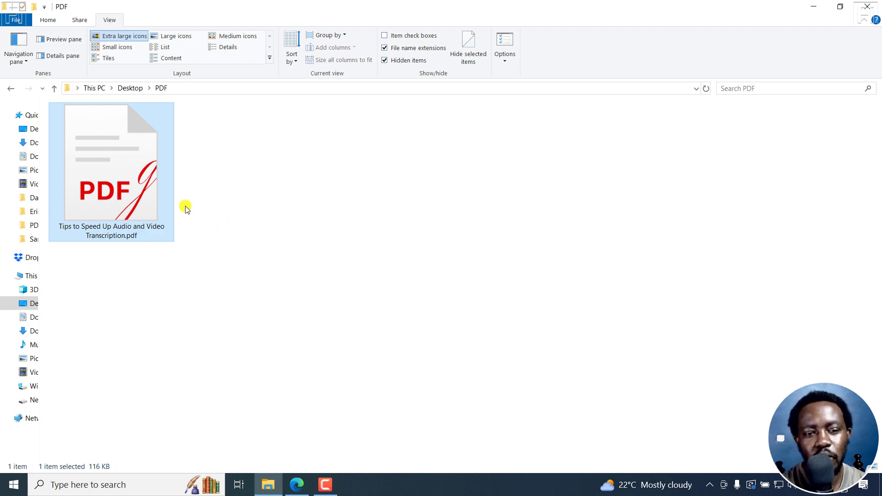
mouse_move(329, 346)
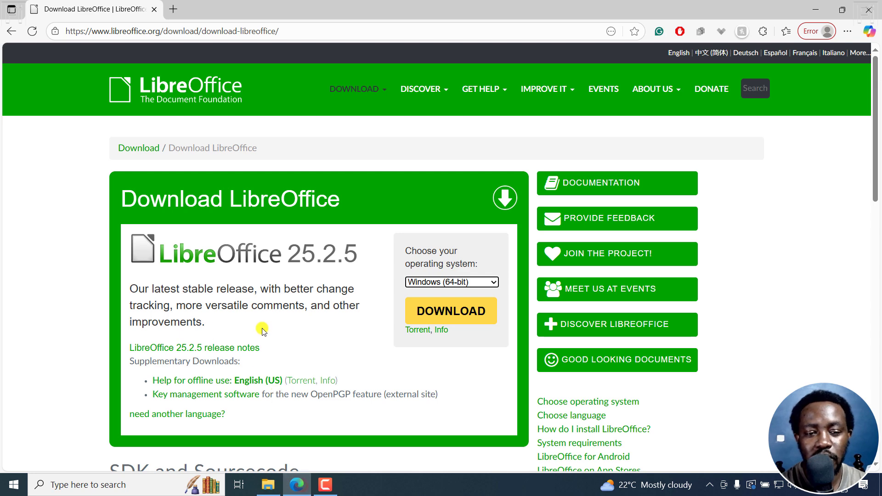
mouse_move(210, 193)
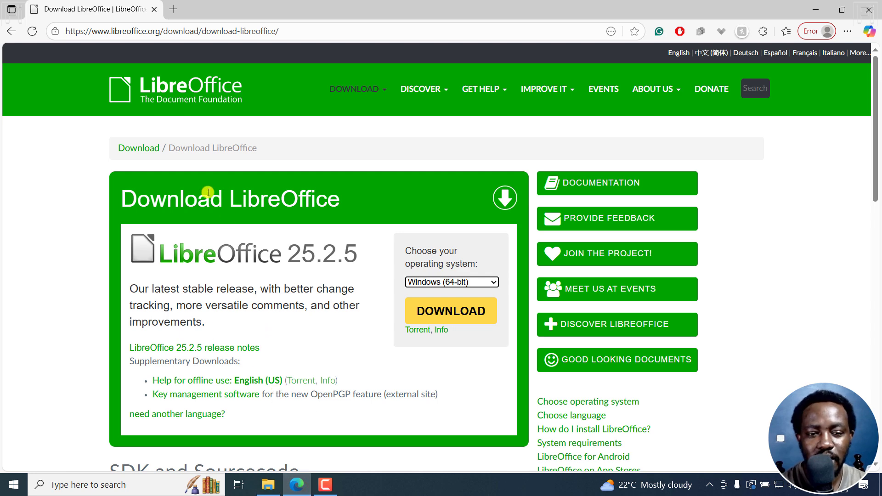
mouse_move(213, 259)
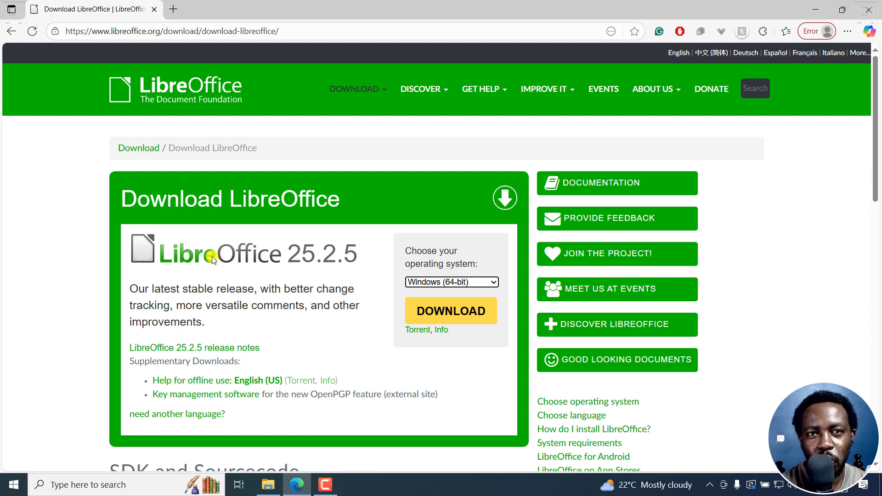
mouse_move(186, 267)
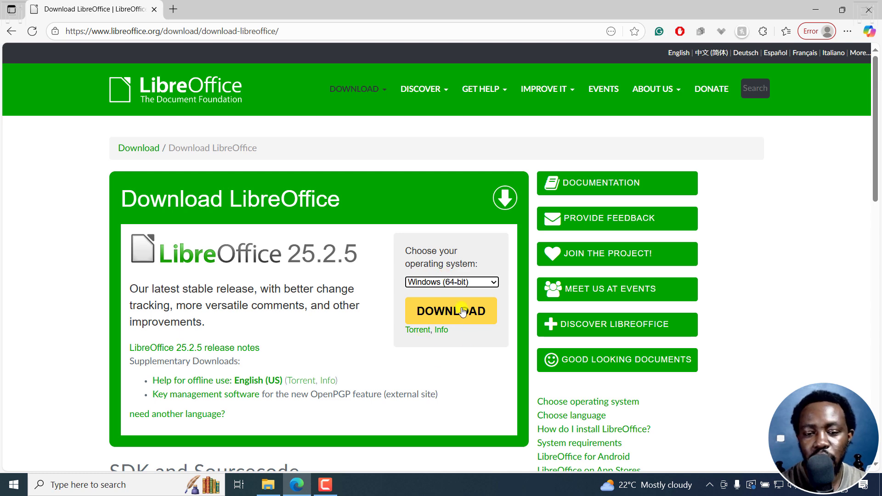
mouse_move(318, 336)
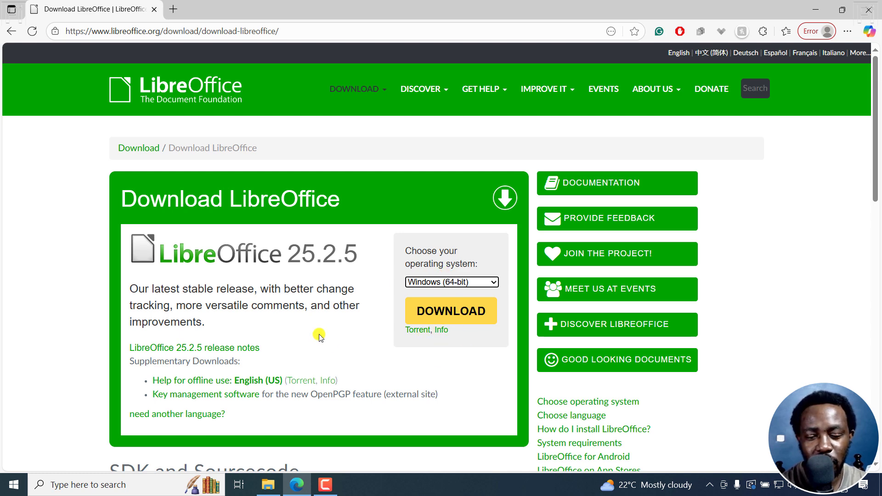
click(452, 282)
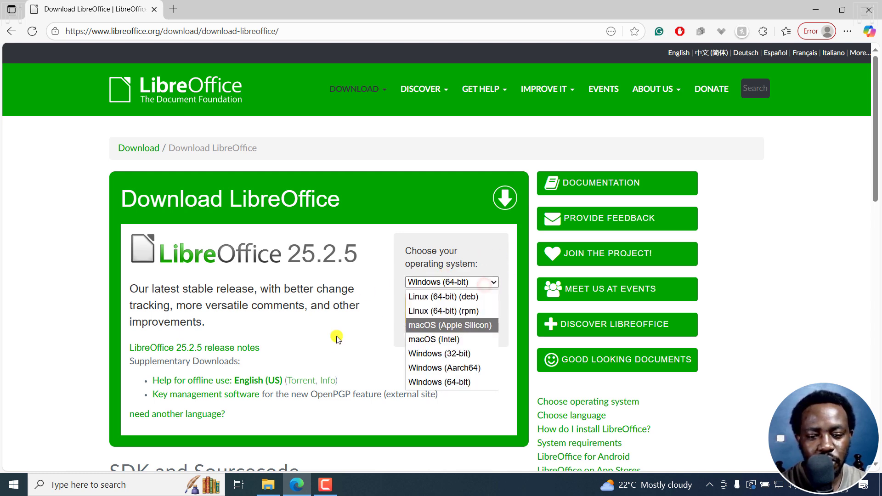
click(439, 382)
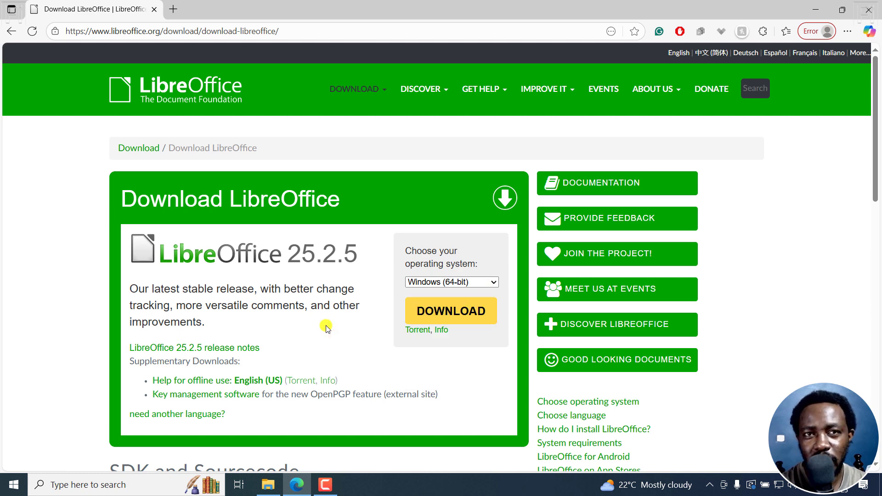
click(268, 485)
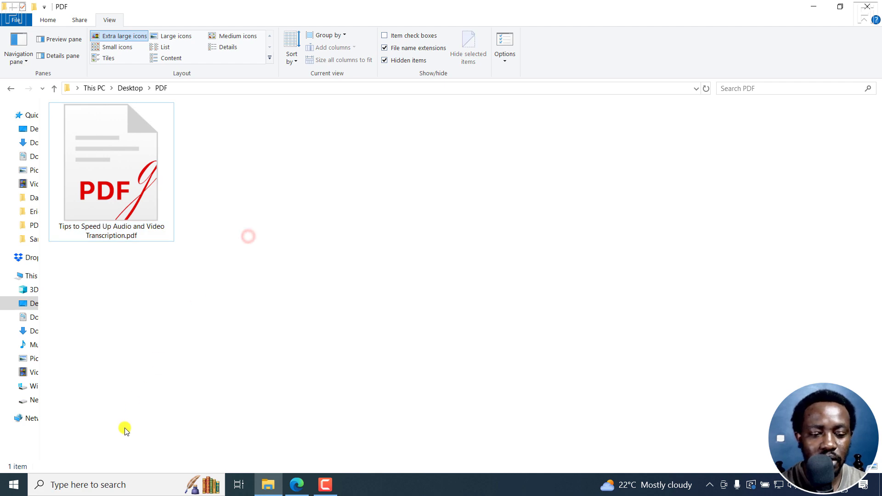
click(81, 485)
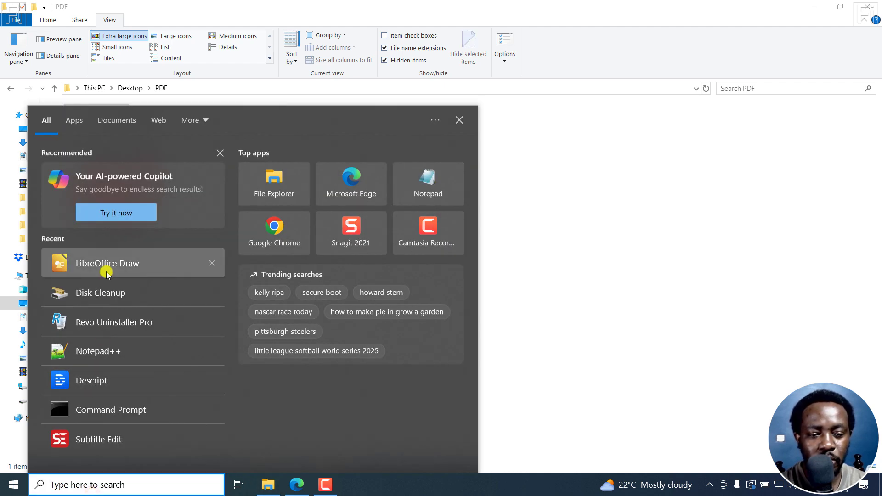
click(107, 262)
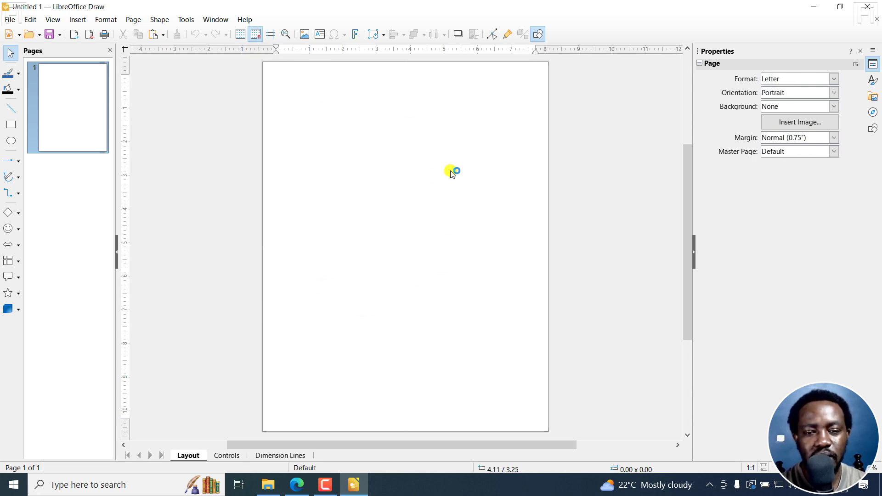
mouse_move(411, 113)
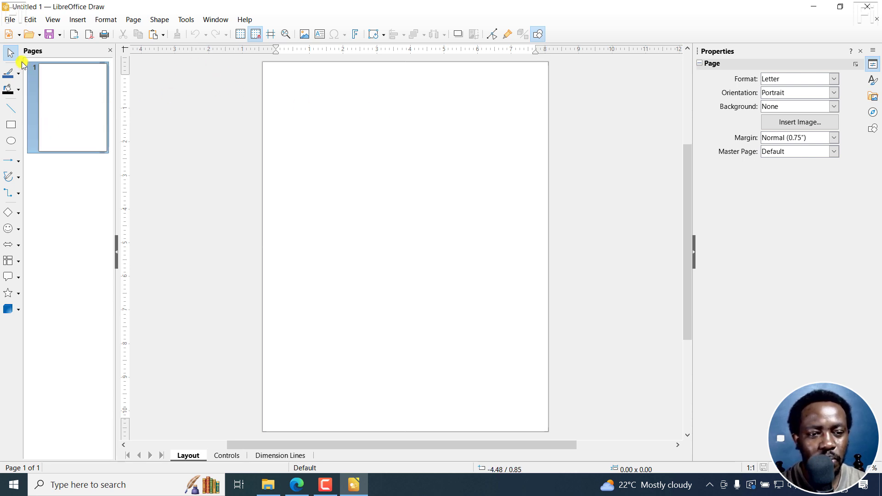
Step: Open Tips to Speed Up Audio and Video Transcription.pdf via File > Open
click(13, 20)
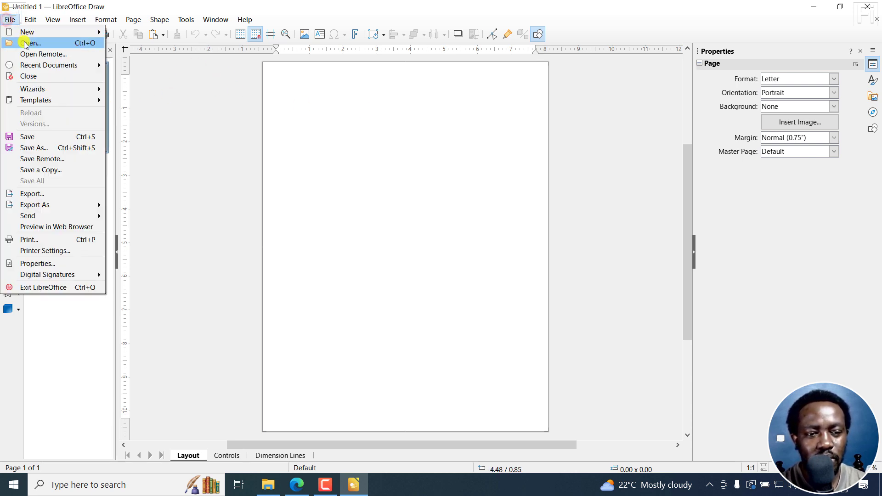
click(28, 42)
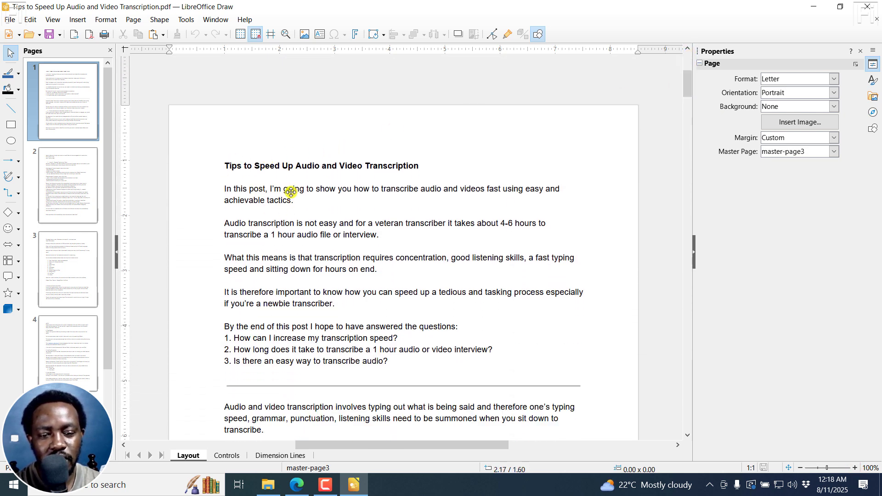
mouse_move(191, 80)
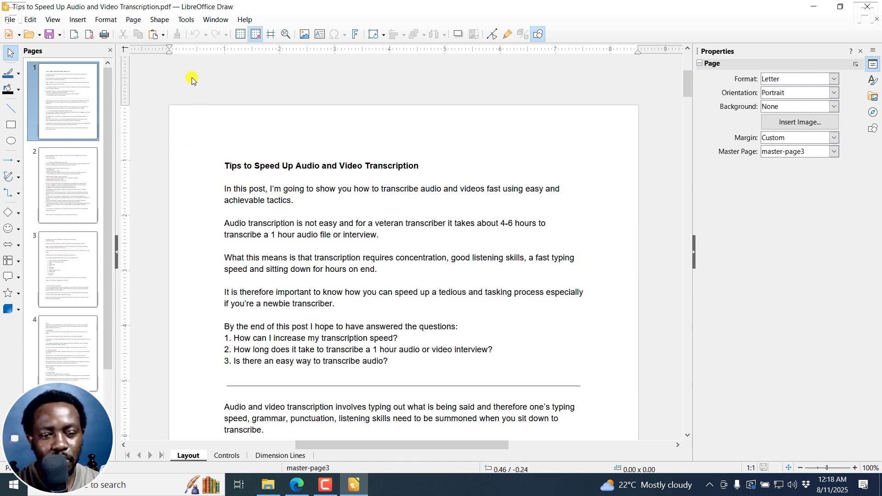
Step: Start Tools > Redact and drag a redaction rectangle over the title line on page 1
click(186, 19)
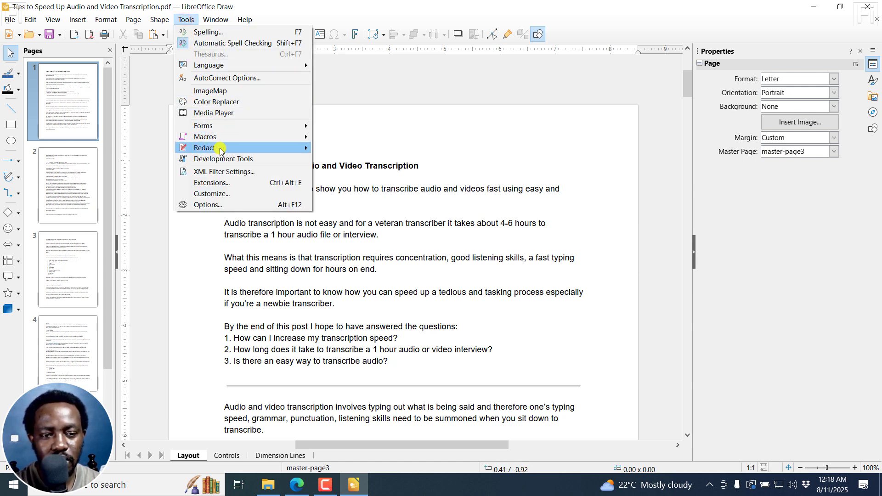
mouse_move(219, 147)
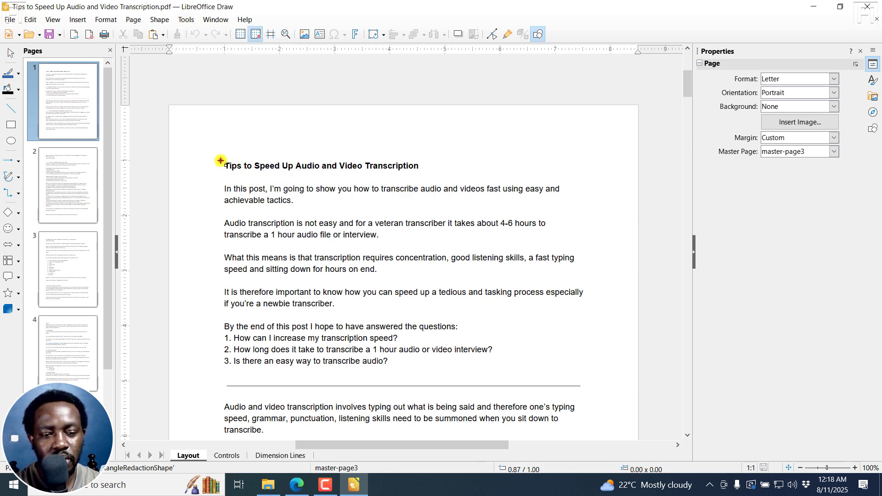
drag(222, 160, 419, 174)
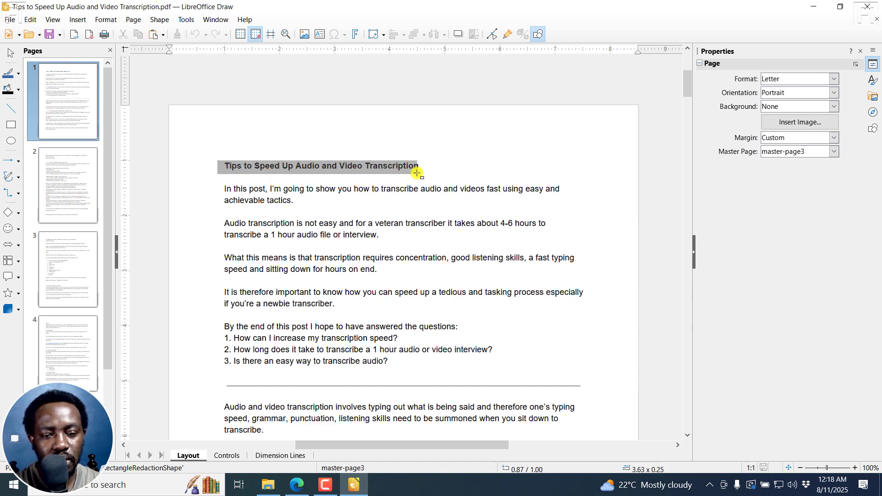
click(319, 165)
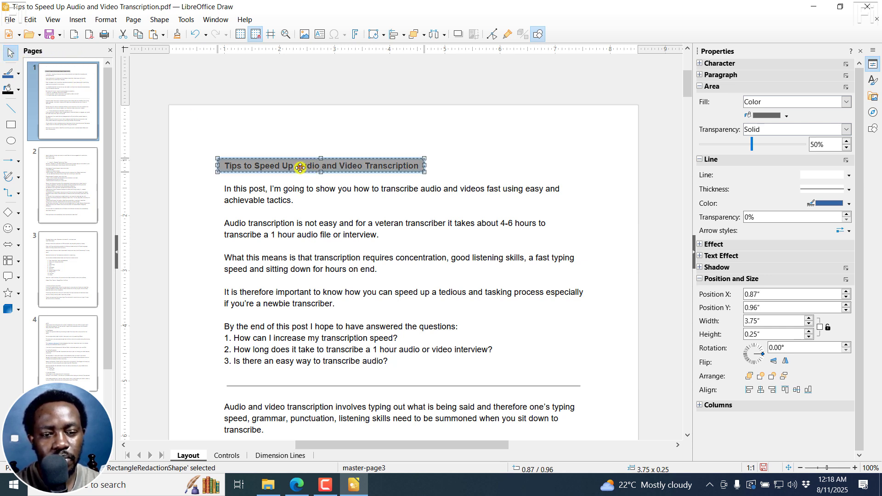
Step: Set the redaction rectangle's Area Transparency to None (0%) so the title is fully hidden
drag(300, 167, 306, 166)
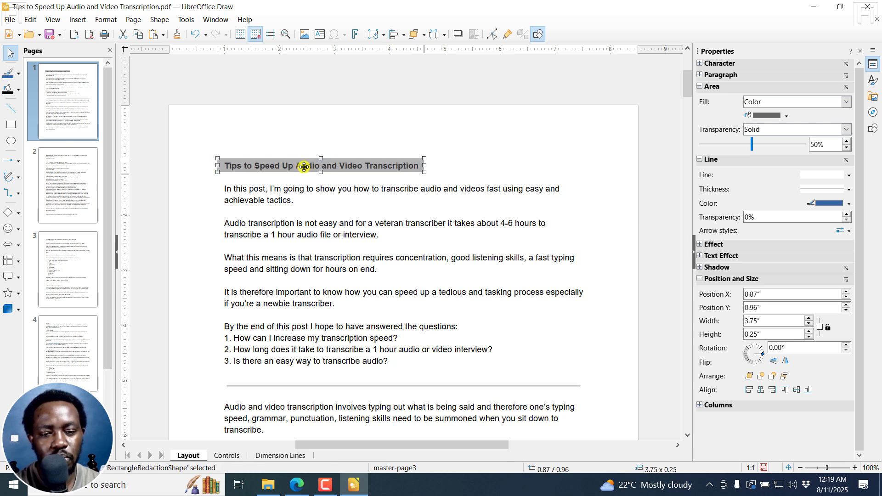
mouse_move(704, 146)
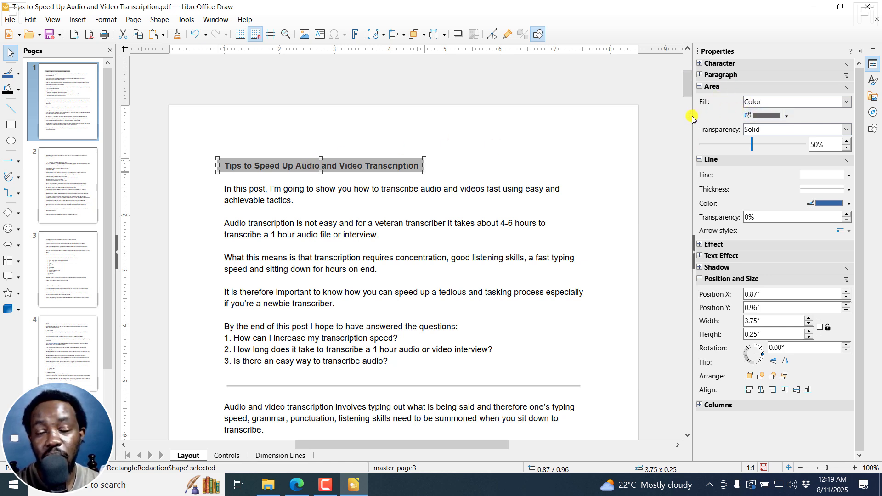
mouse_move(711, 107)
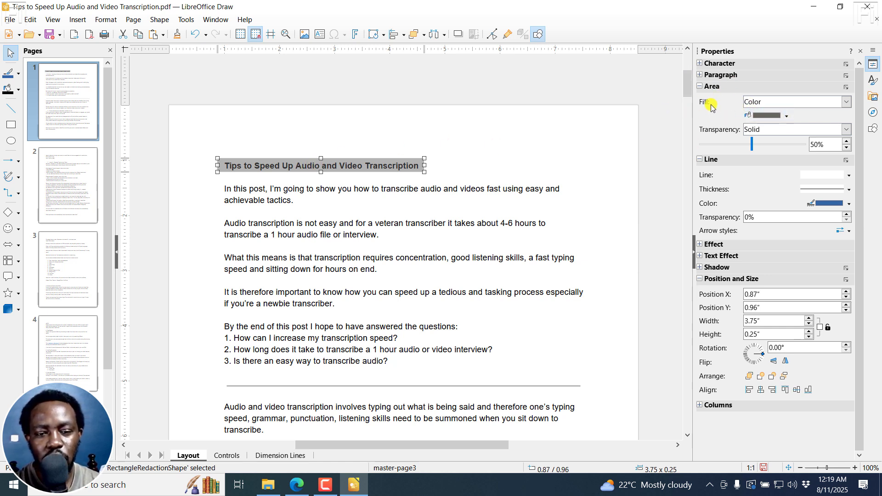
click(787, 115)
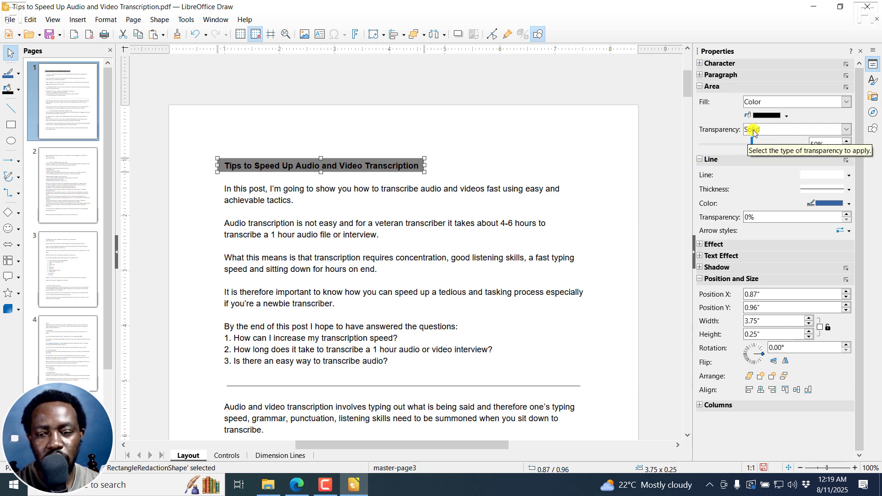
drag(753, 145, 717, 144)
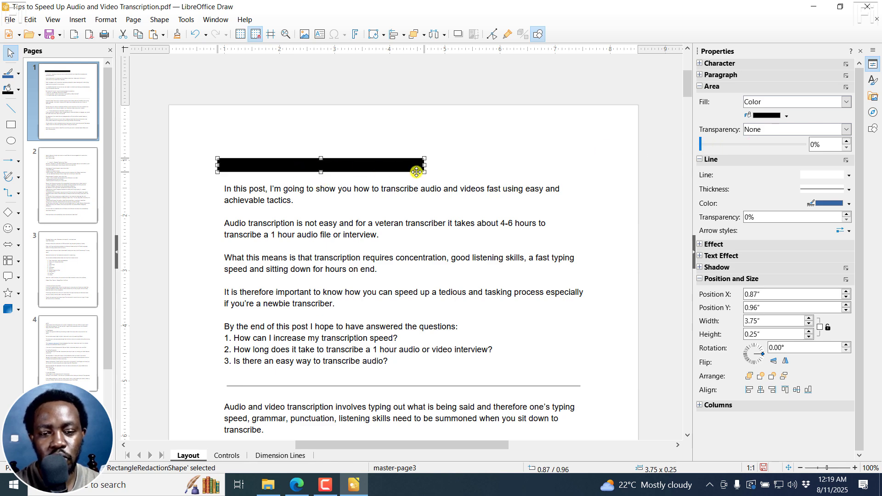
mouse_move(501, 167)
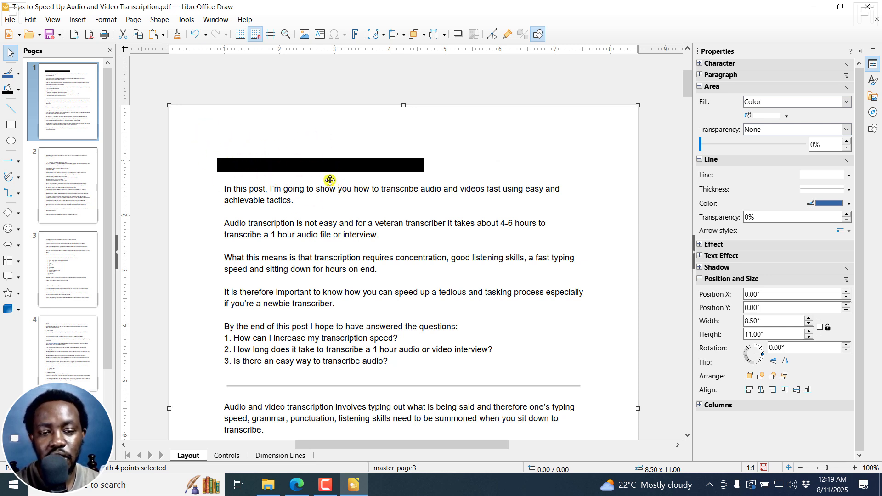
click(7, 20)
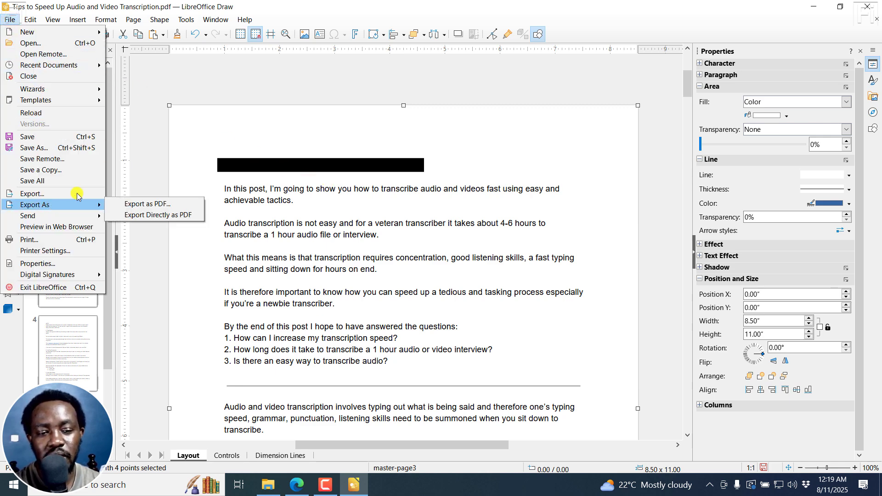
click(355, 15)
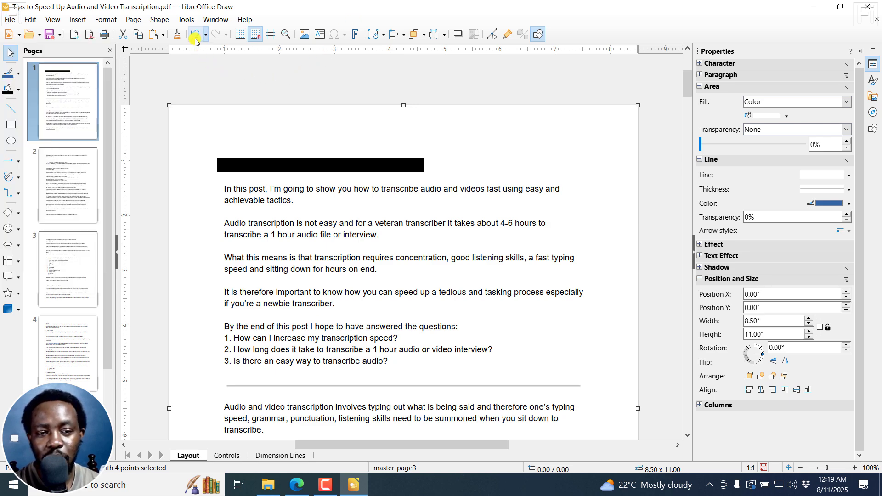
Step: Show the Tools > Redact submenu with its Export Redacted PDF (White/Black) options
click(186, 19)
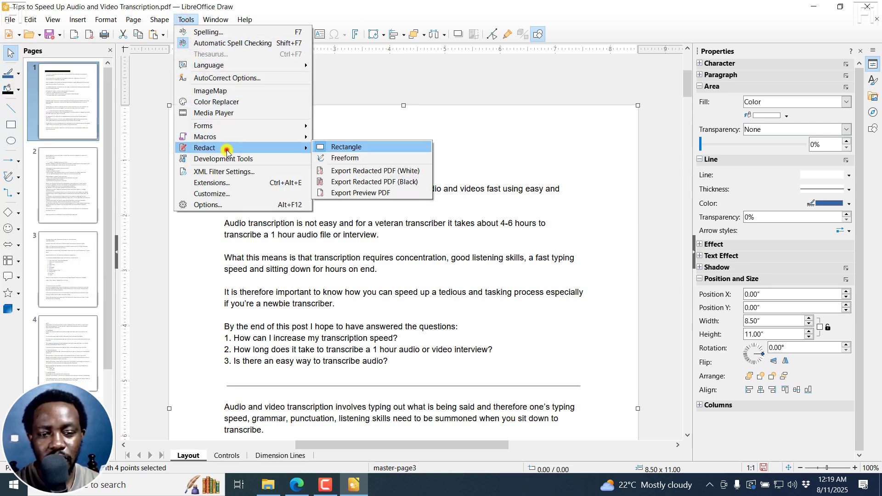
mouse_move(380, 171)
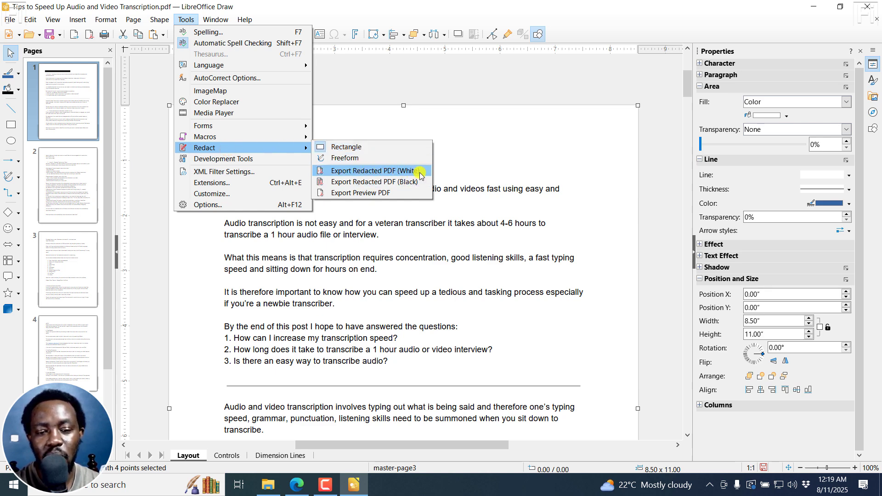
mouse_move(384, 185)
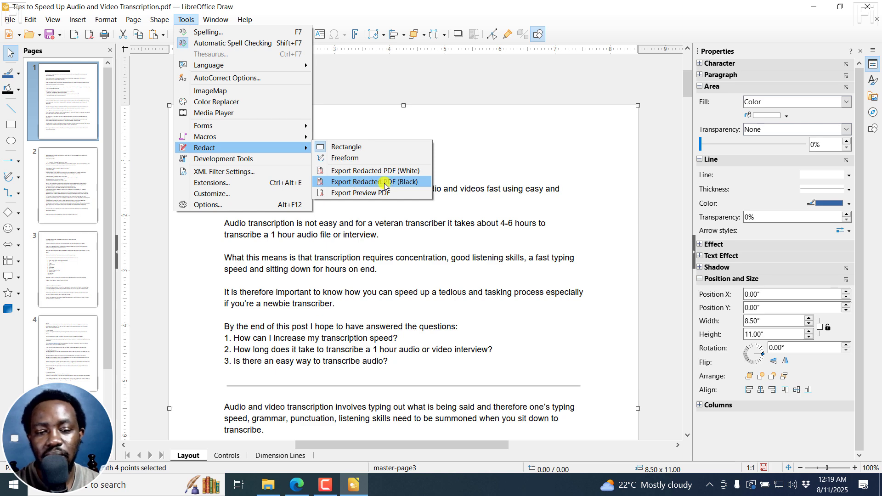
mouse_move(344, 193)
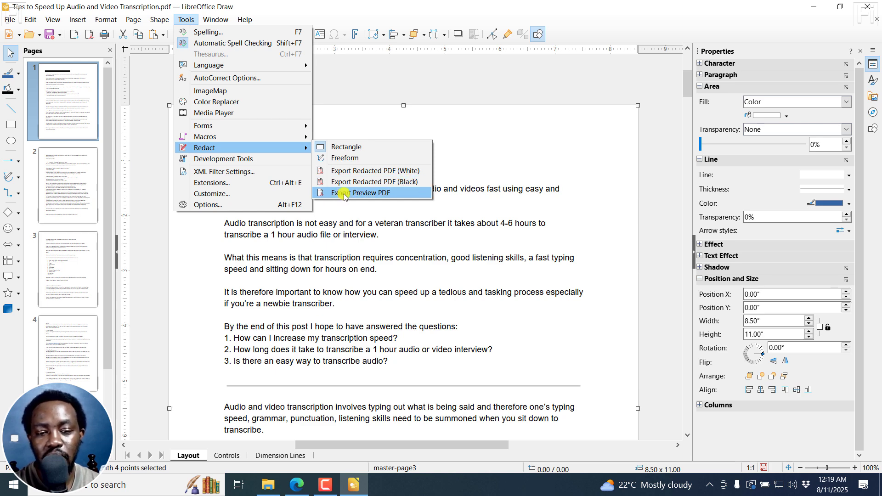
mouse_move(351, 181)
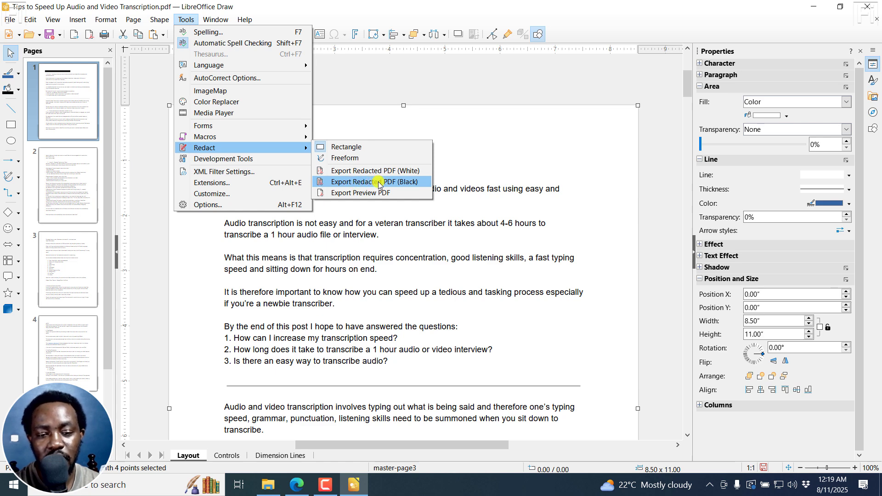
Step: Export Redacted PDF (Black) and save the copy into the PDF folder beside the original
click(376, 181)
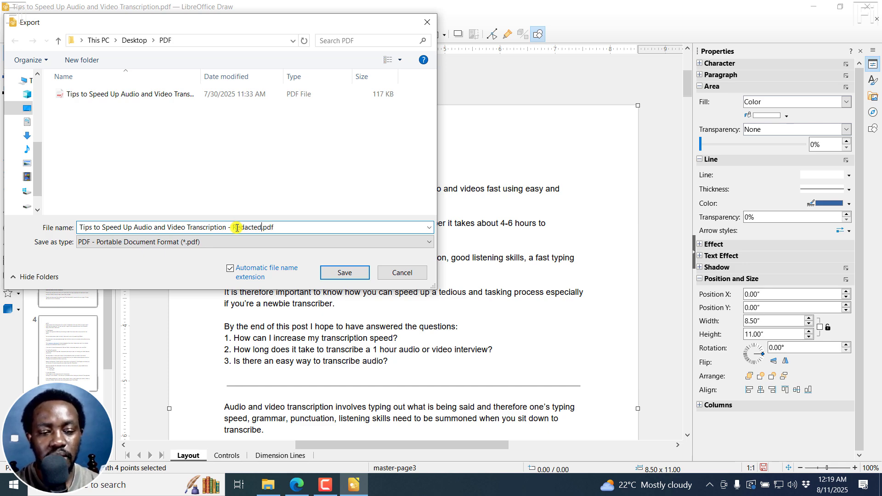
click(344, 272)
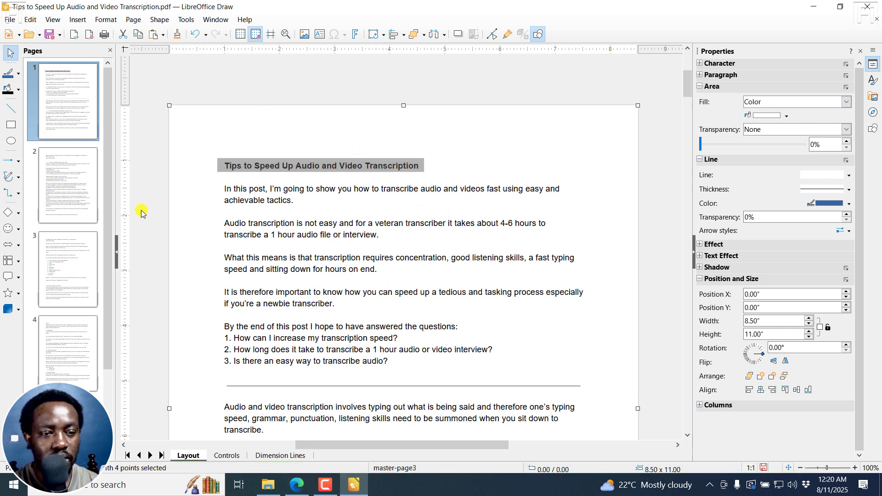
mouse_move(189, 237)
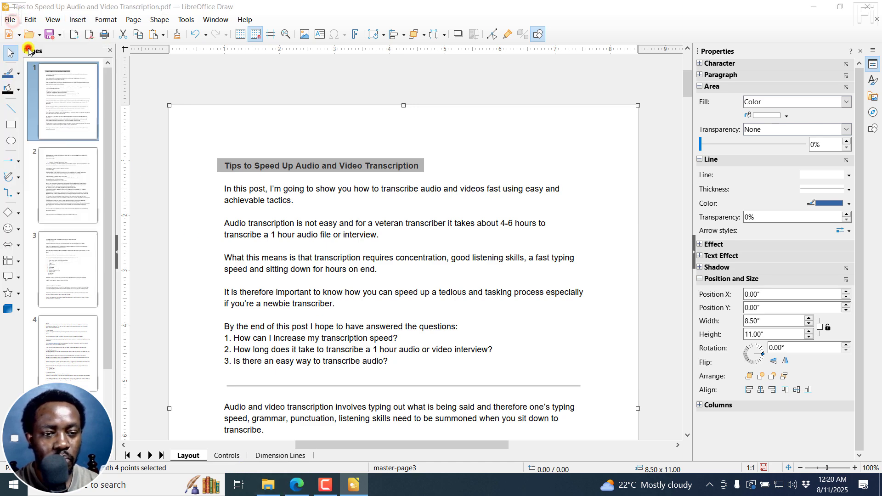
Step: Open the '- Redacted.pdf' in Draw and nudge the page image to confirm the black bar is baked in
click(30, 33)
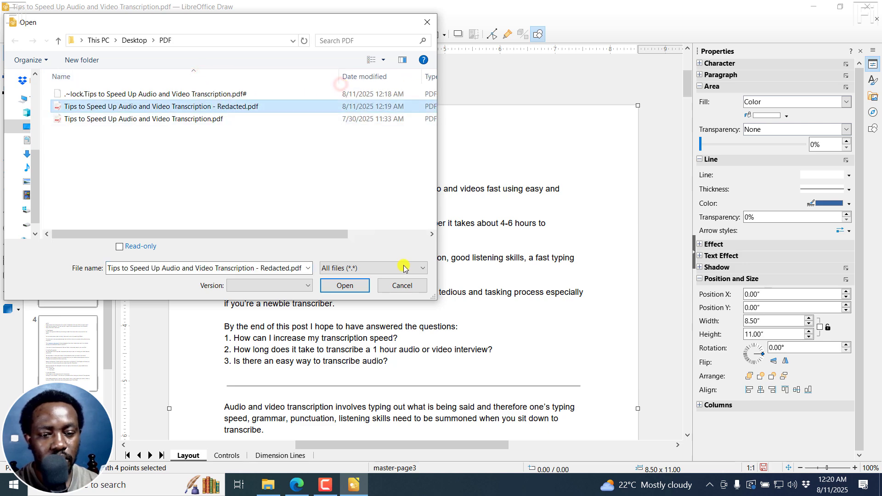
click(345, 285)
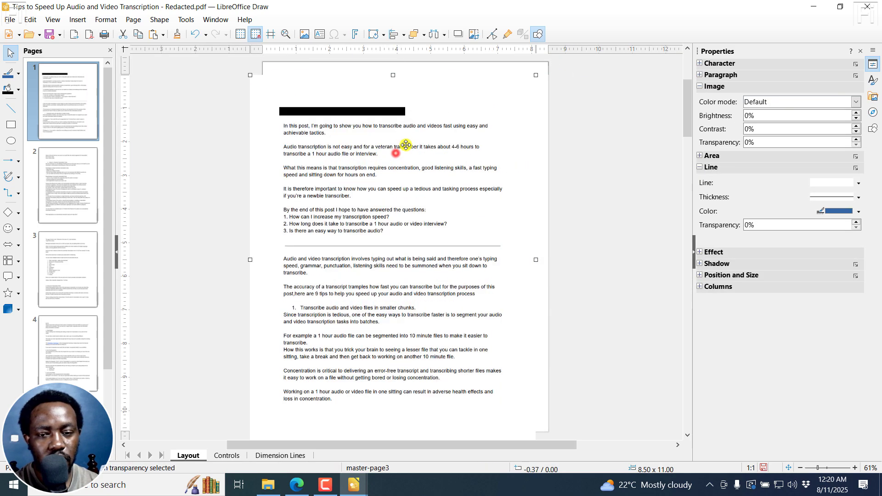
drag(404, 152, 400, 157)
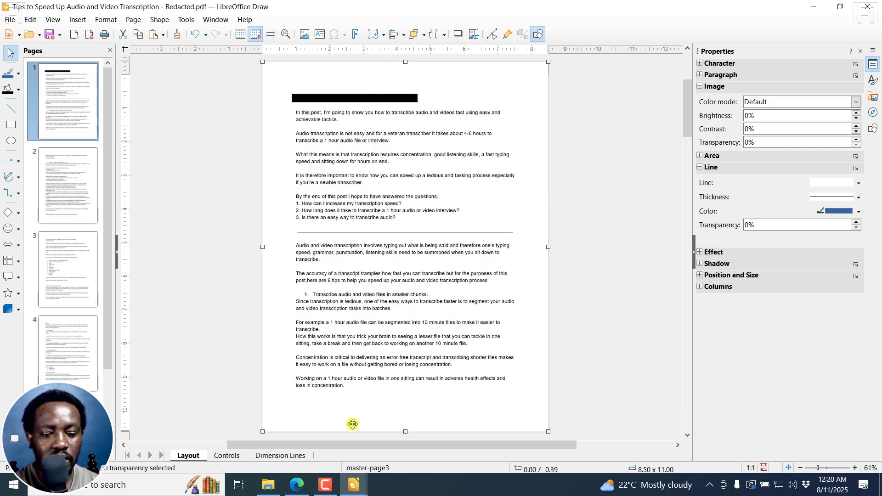
Step: Open the Redacted PDF from File Explorer in PDFgear and check the title shows as a black bar
click(267, 485)
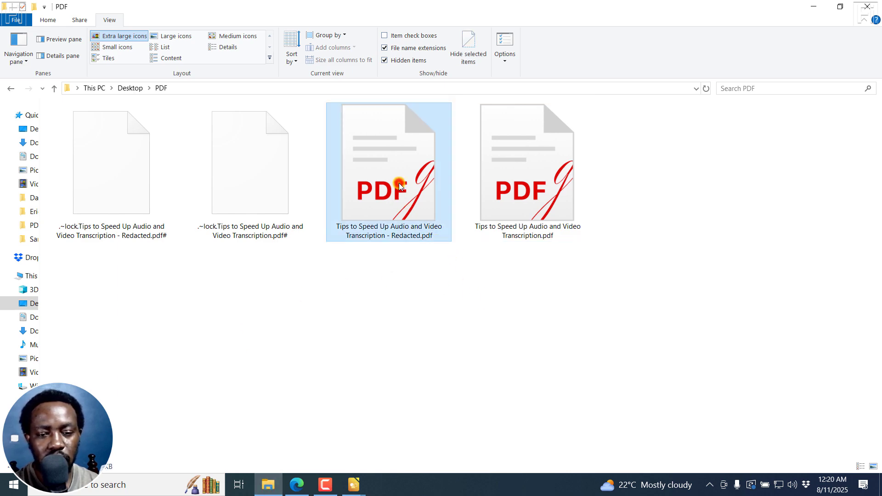
double_click(399, 185)
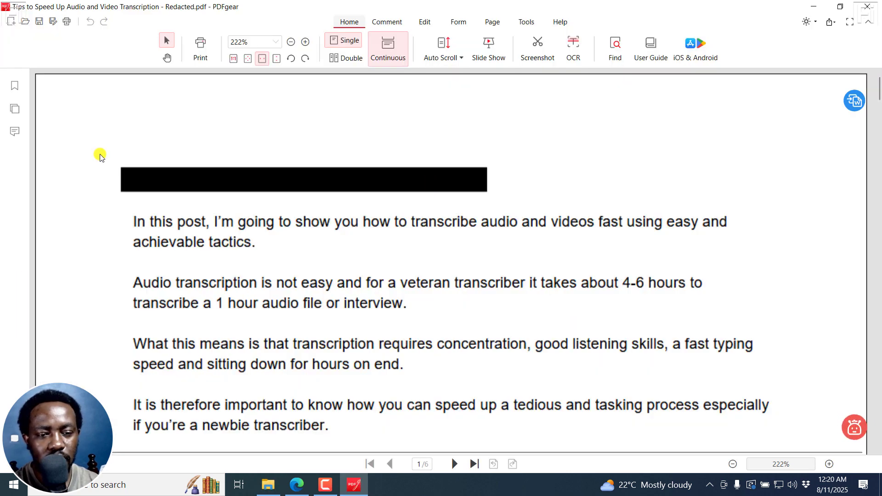
mouse_move(509, 172)
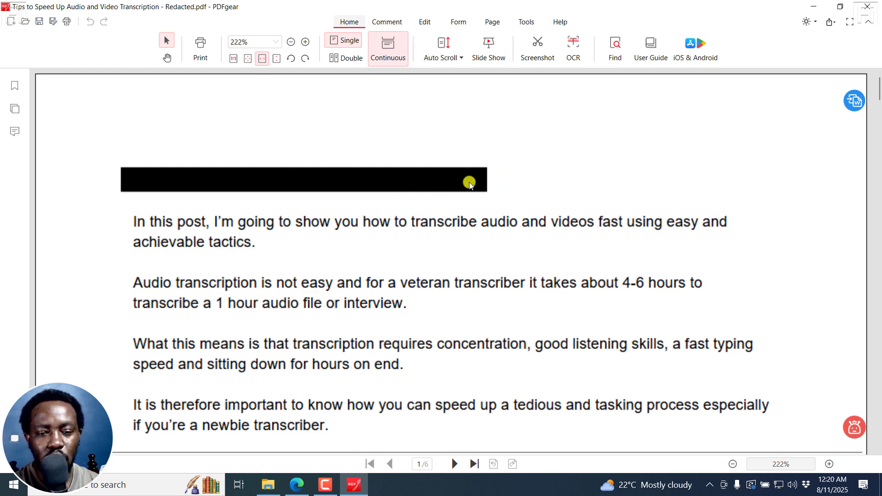
mouse_move(308, 470)
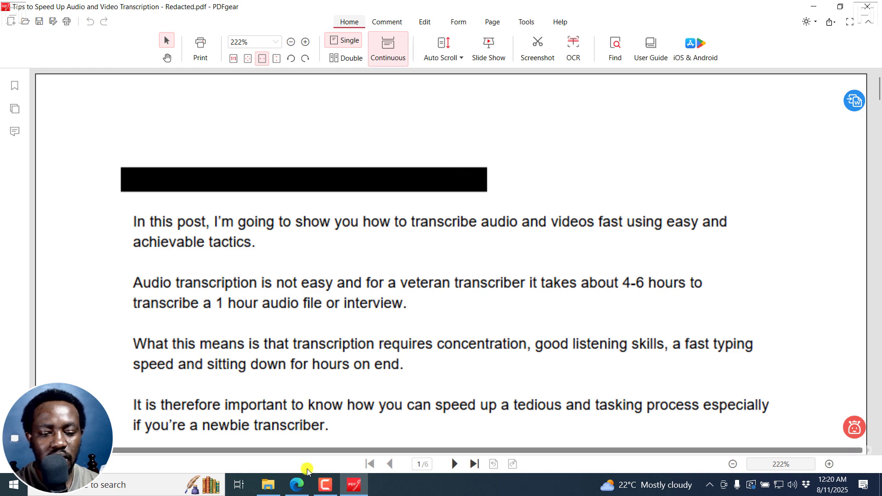
Step: View the Redacted PDF in an Edge tab, then return to the LibreOffice download tab
click(268, 485)
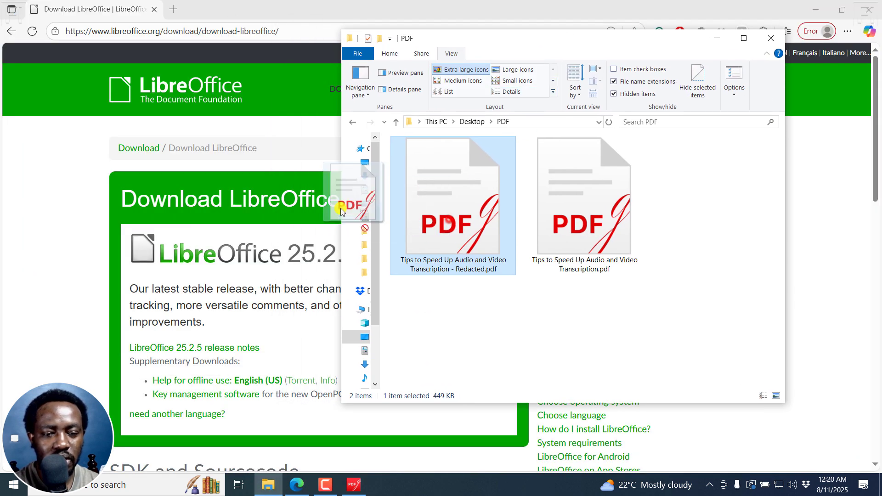
double_click(452, 201)
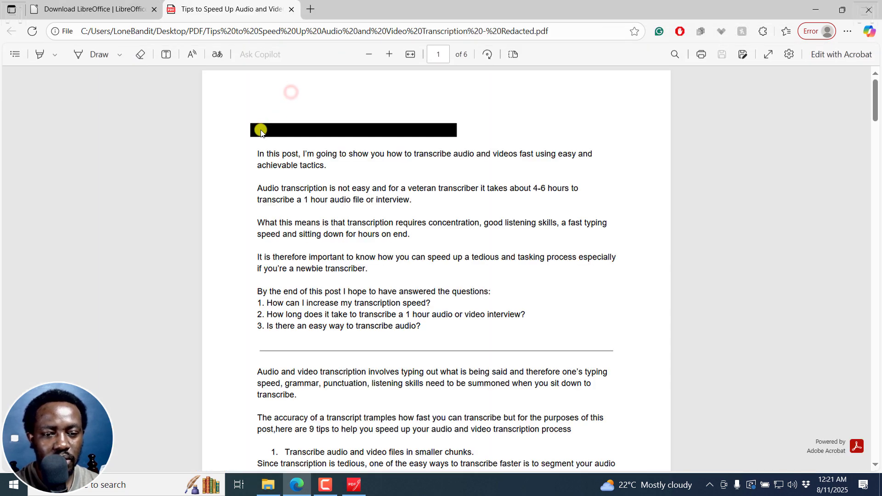
mouse_move(478, 184)
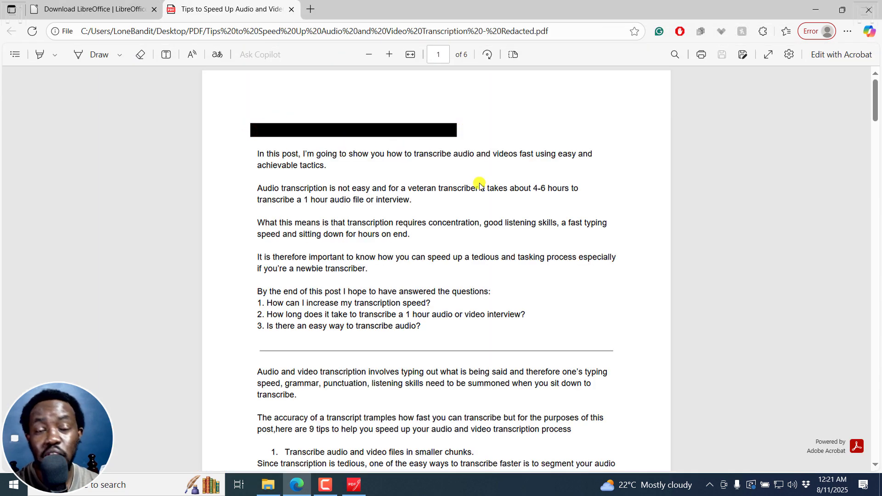
mouse_move(293, 395)
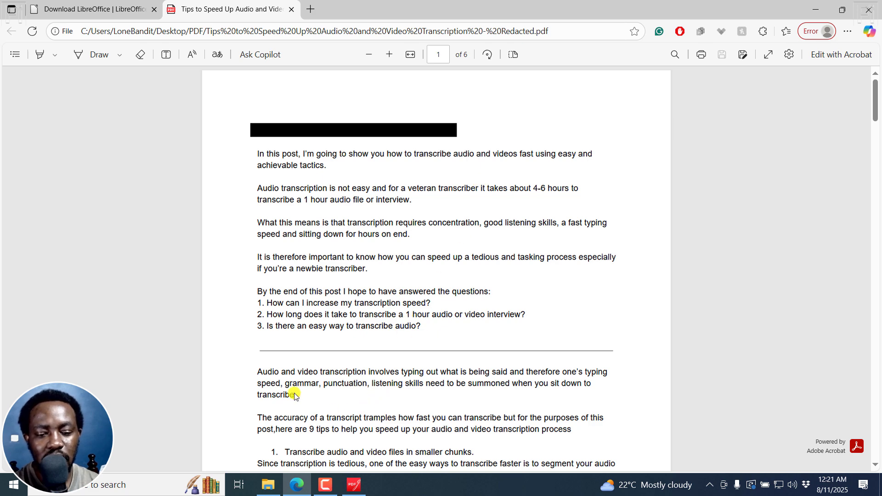
click(82, 9)
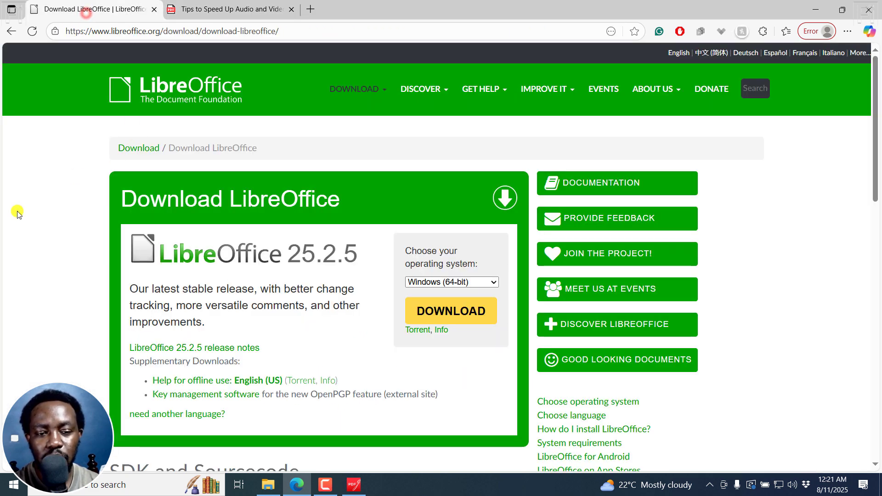